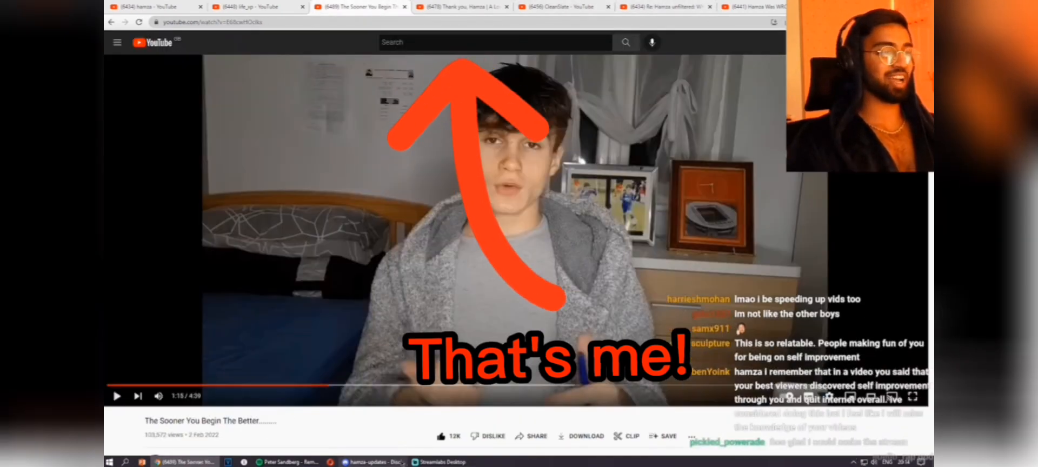
Switch from the YouTube video to the Streamlabs Desktop streaming dashboard
{"action": "left_click", "coordinate": [426, 461]}
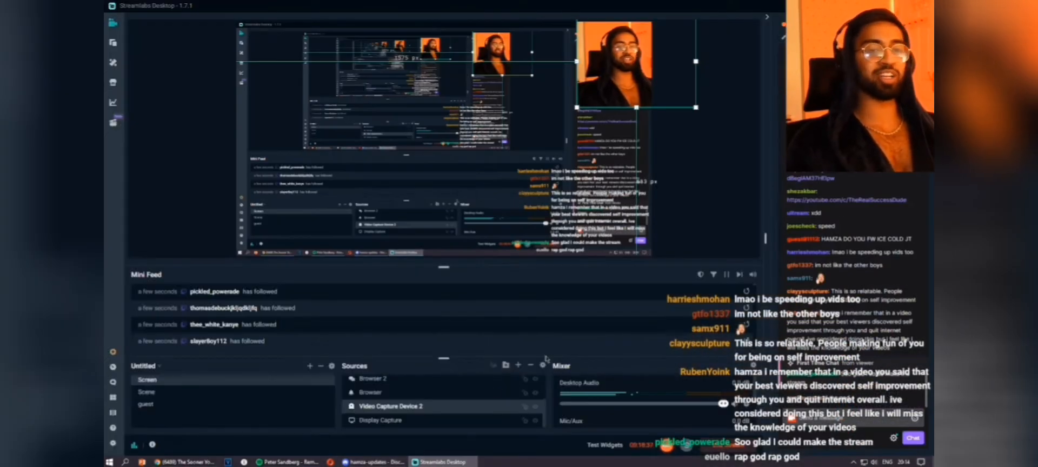